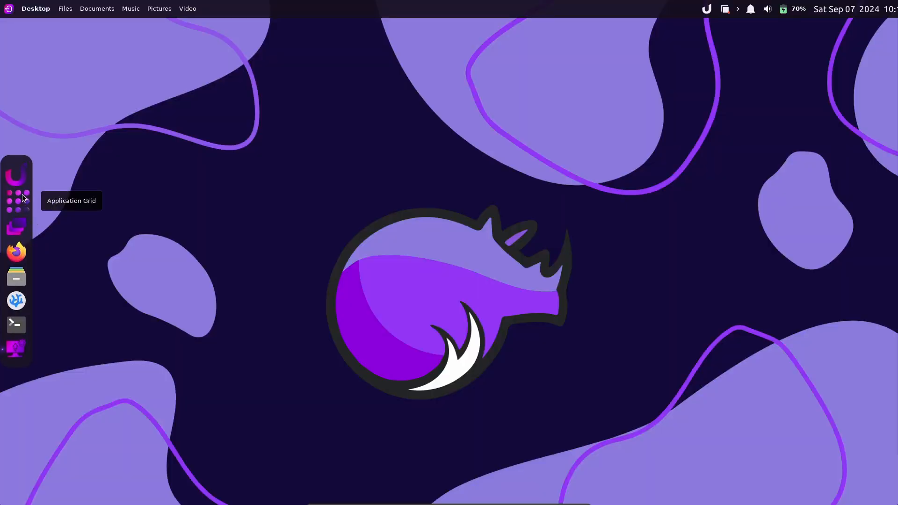
Step: Close the Appearance dialog and bring up Desktop Settings from the top panel's Desktop menu
click(16, 202)
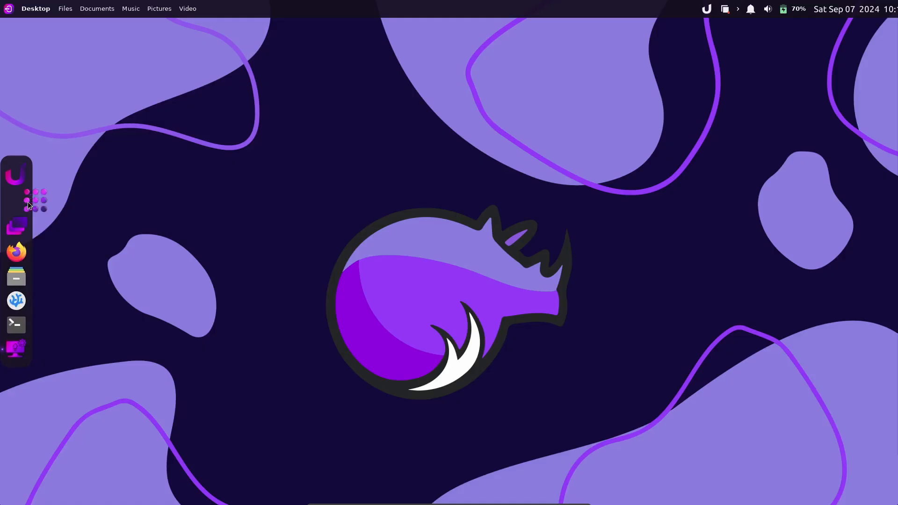
click(35, 201)
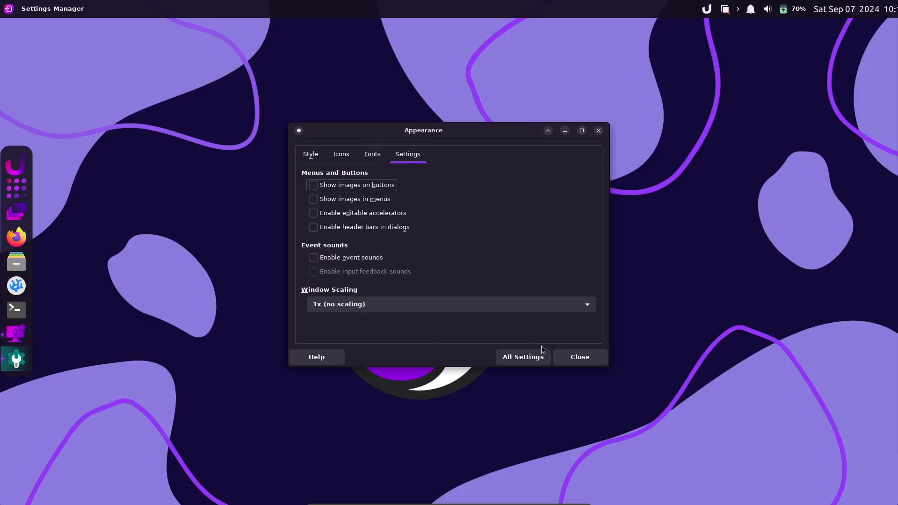
click(580, 357)
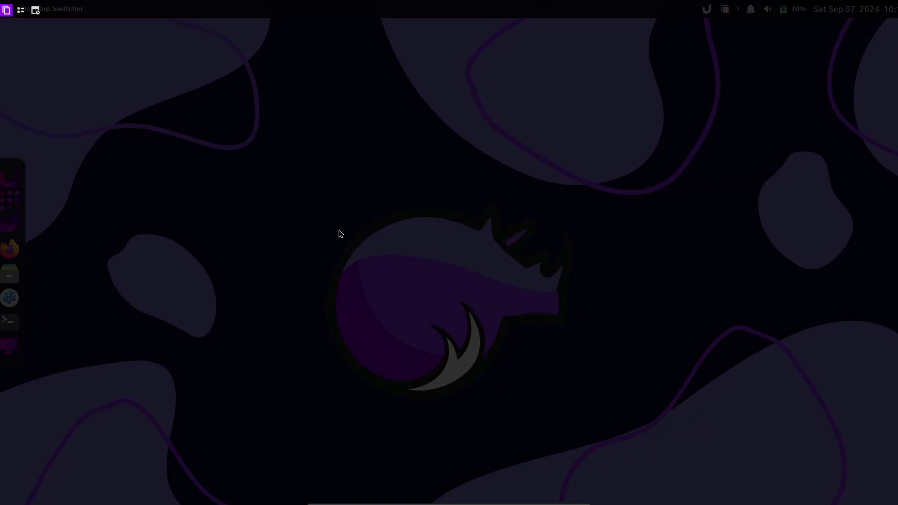
click(36, 8)
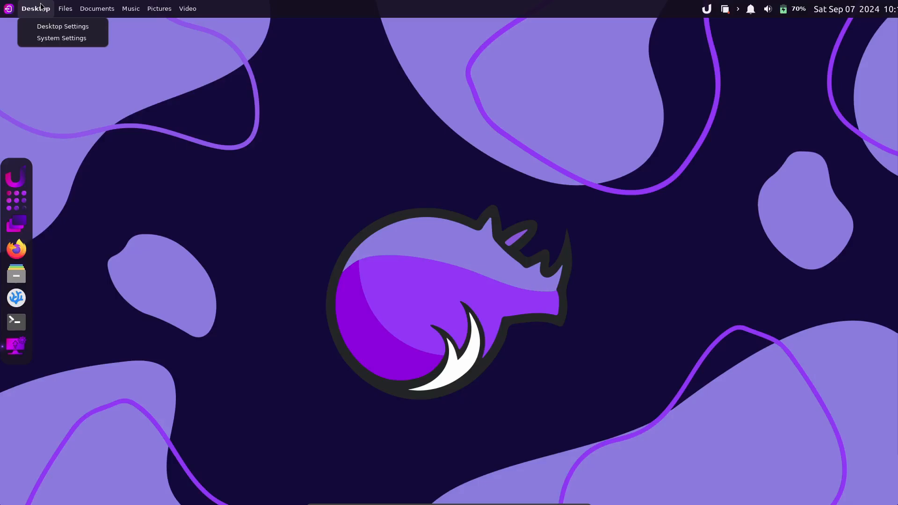
click(65, 9)
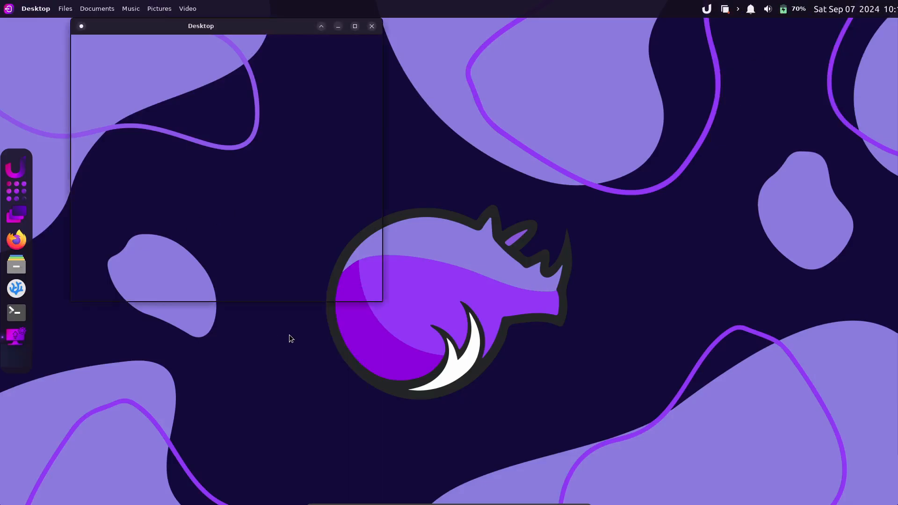
click(16, 240)
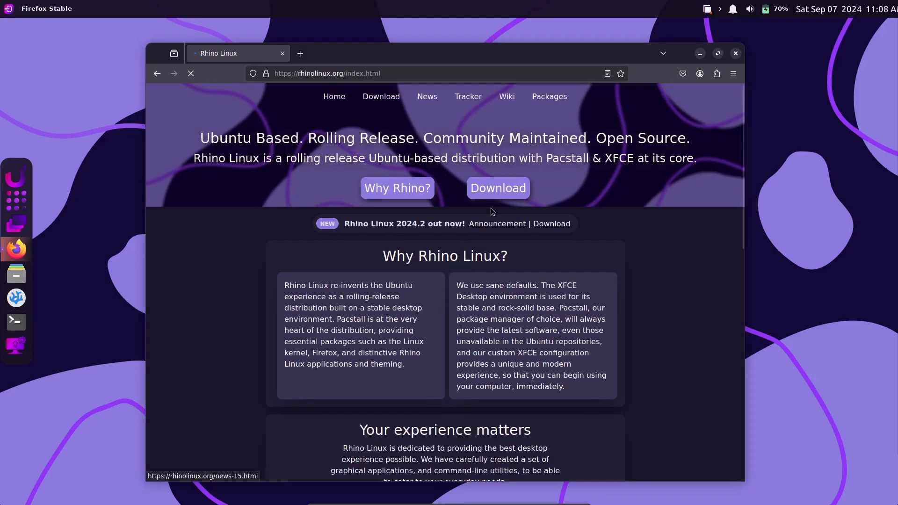
Step: View the Download Rhino Linux 2024.2 page with its edition selector, then close Firefox
click(497, 188)
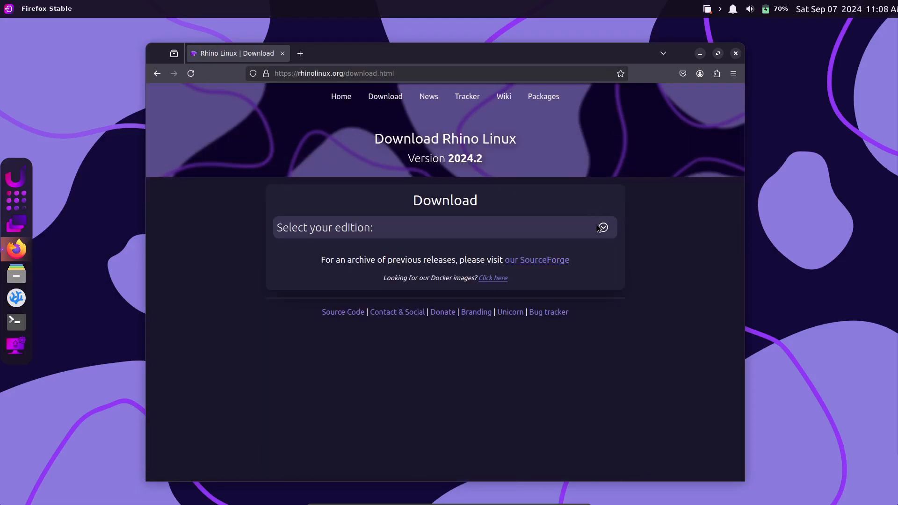
click(445, 227)
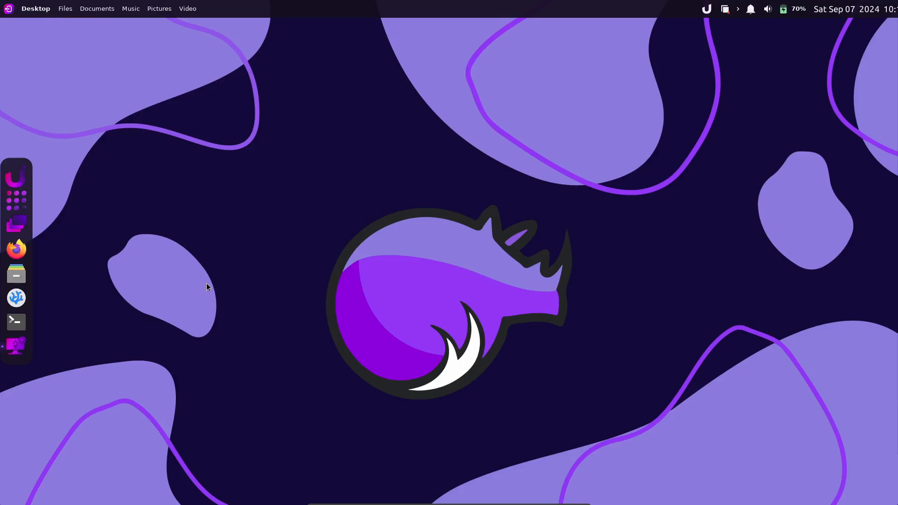
mouse_move(16, 224)
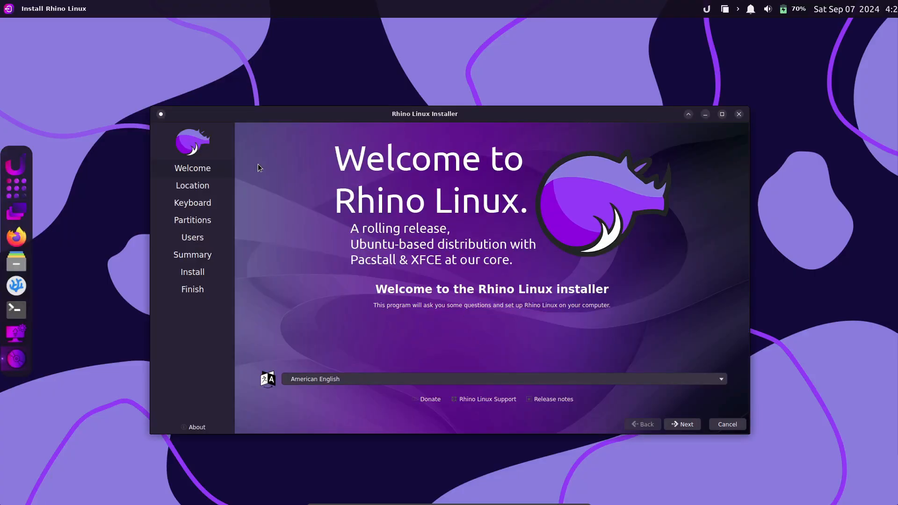
click(683, 424)
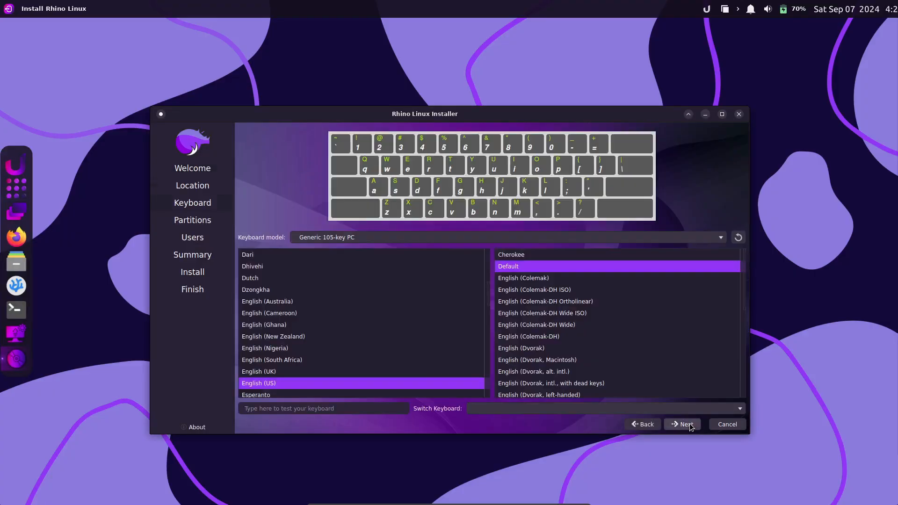
click(683, 424)
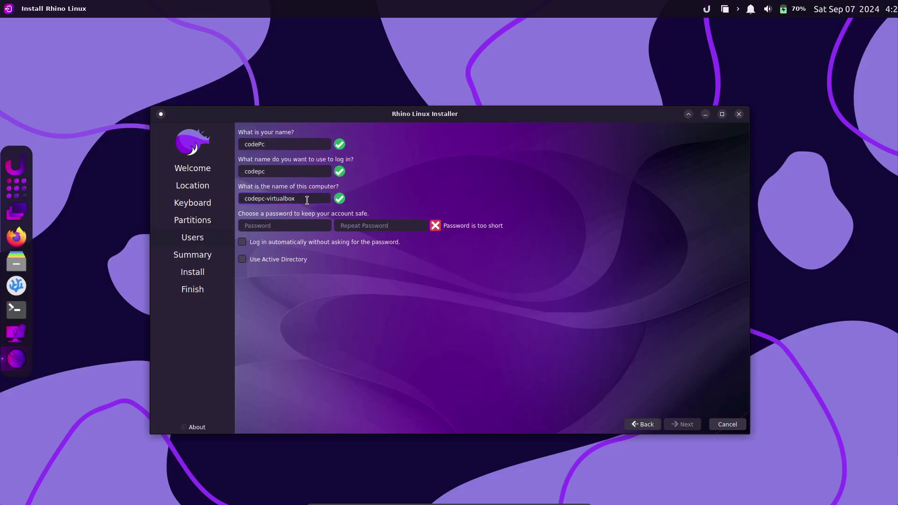
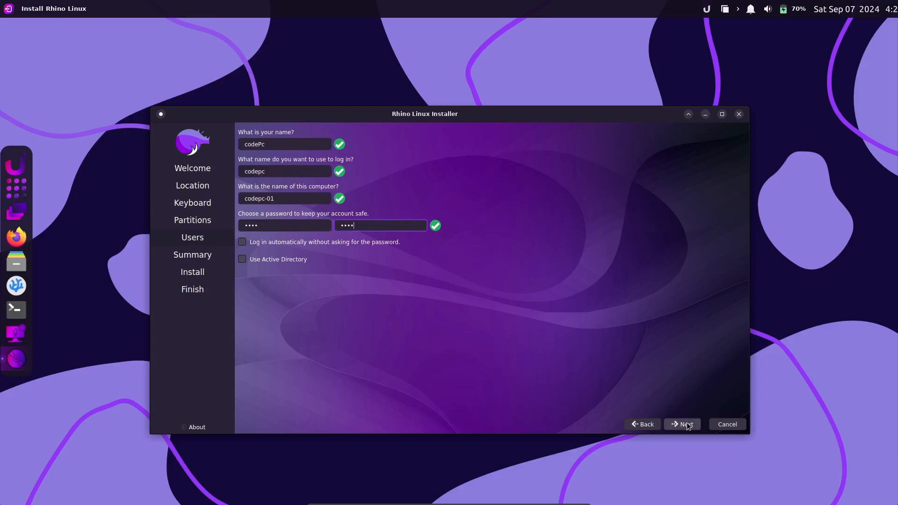
click(683, 425)
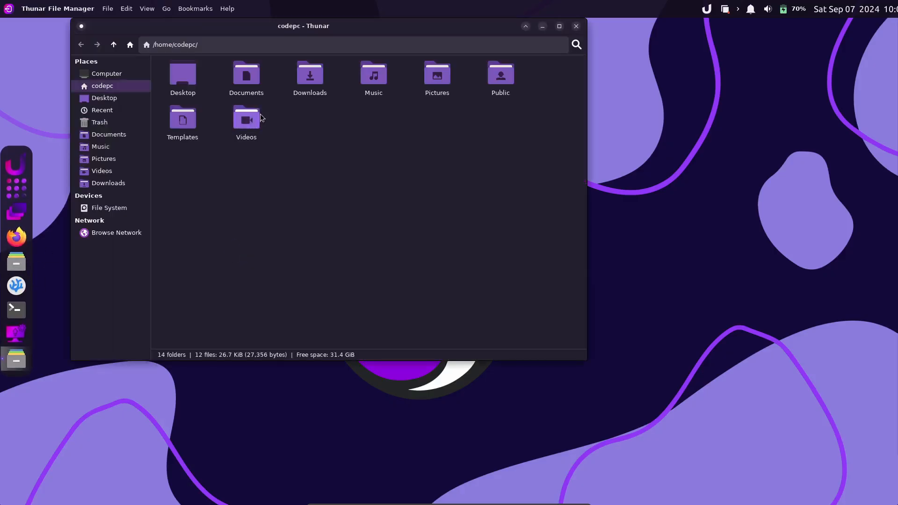
Step: Close the codepc home folder, then bring up Settings Manager from the app grid and close it
click(576, 26)
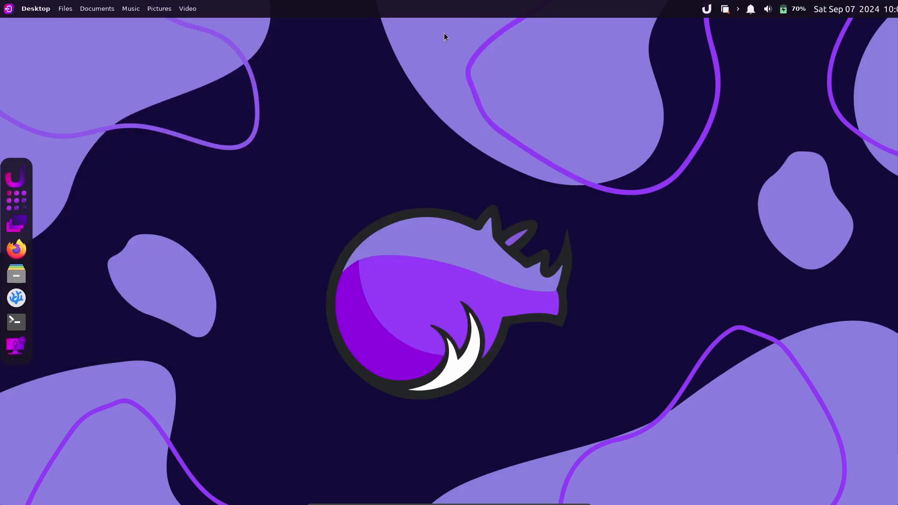
mouse_move(47, 191)
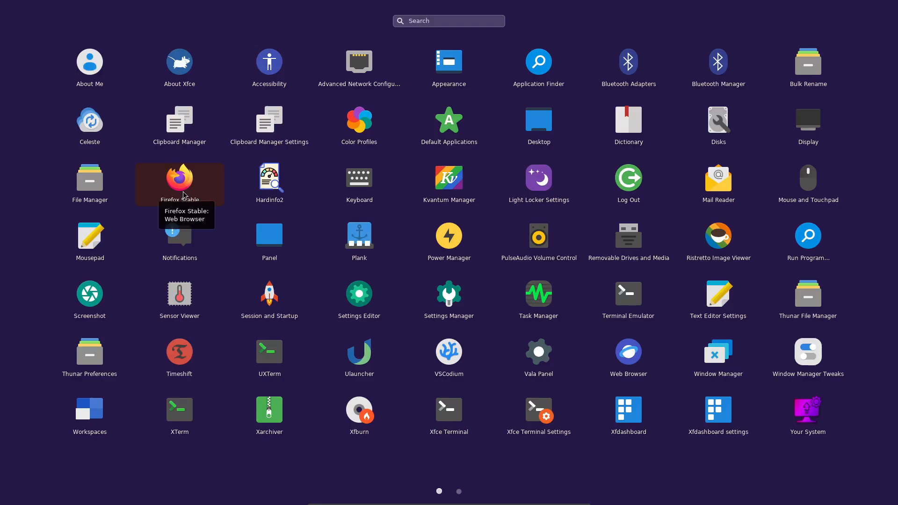
mouse_move(449, 299)
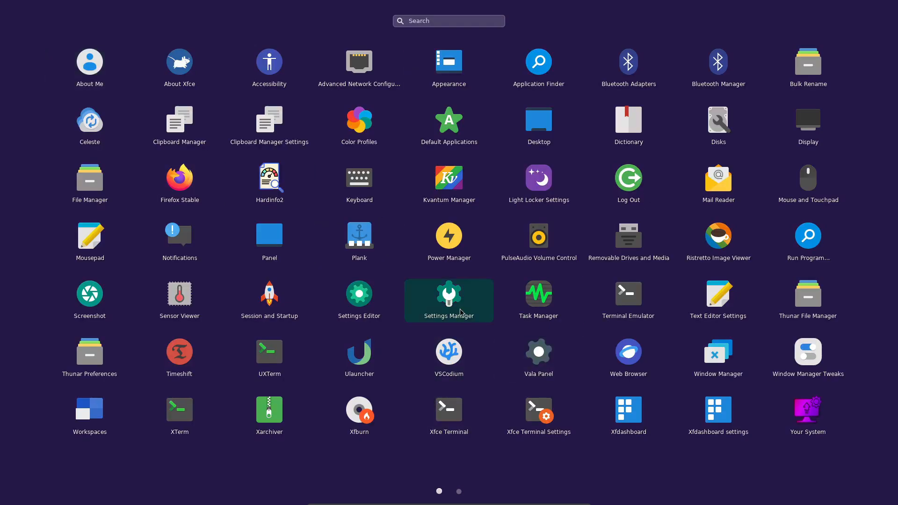
click(449, 293)
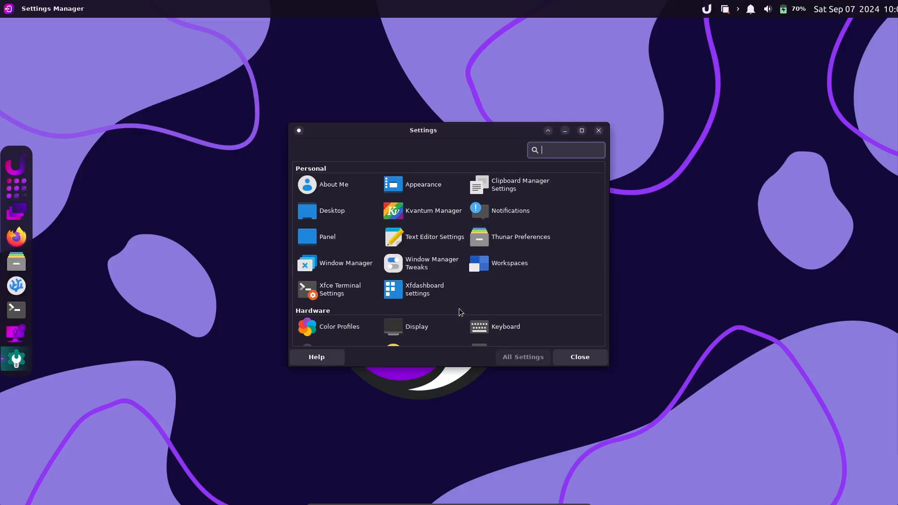
click(579, 357)
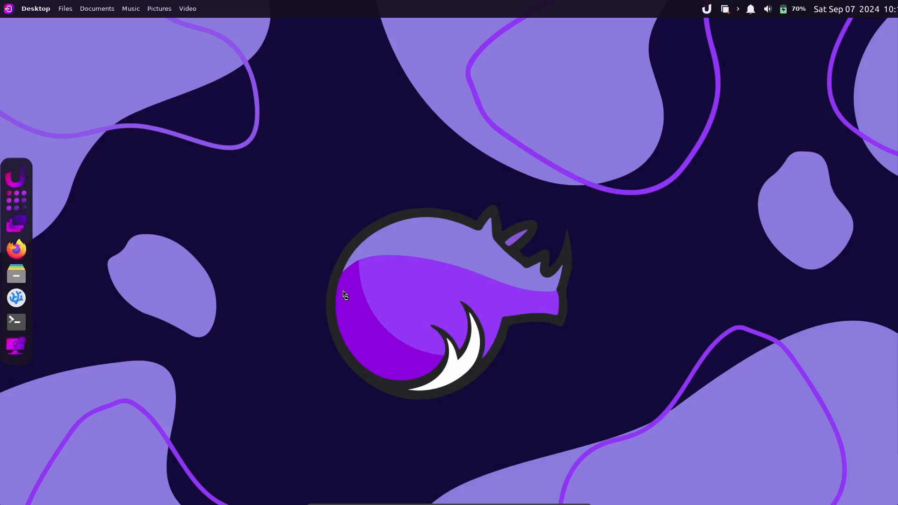
mouse_move(69, 339)
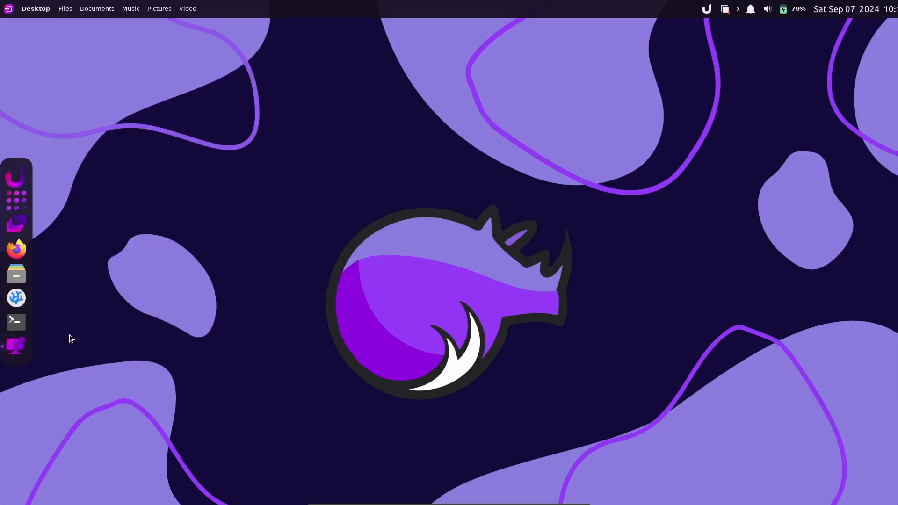
mouse_move(18, 249)
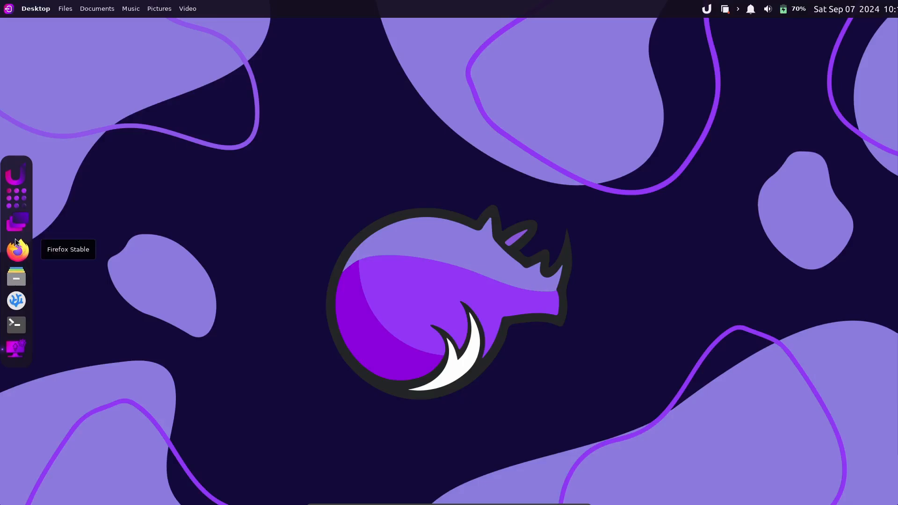
mouse_move(20, 228)
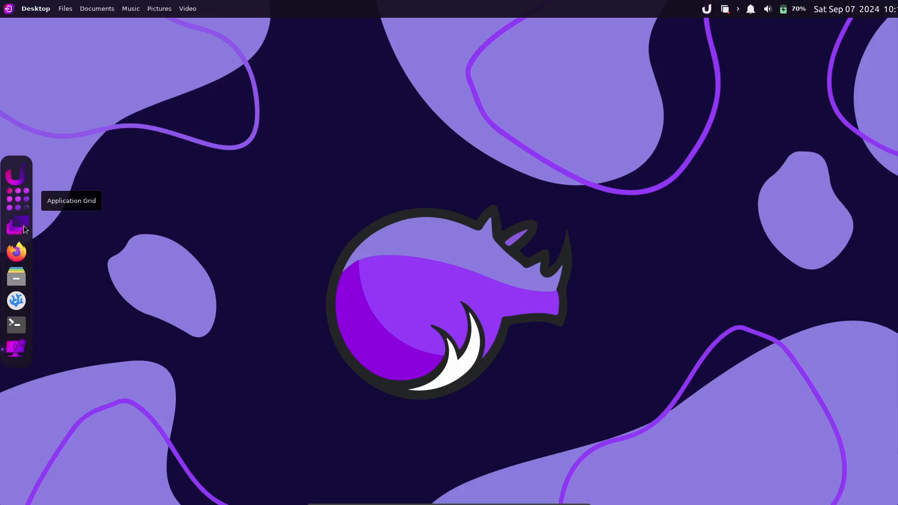
Step: Show the cortile tiling applet's tray menu and dismiss it, leaving the desktop empty
click(16, 252)
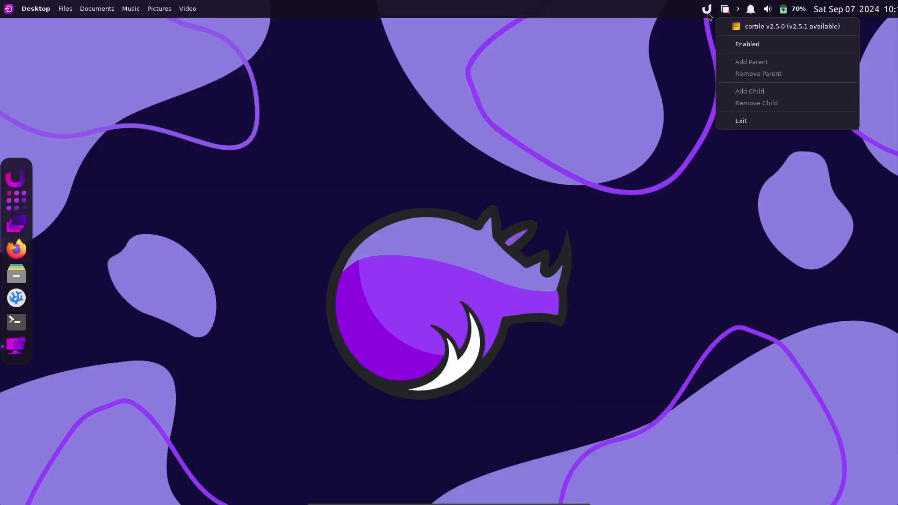
click(16, 226)
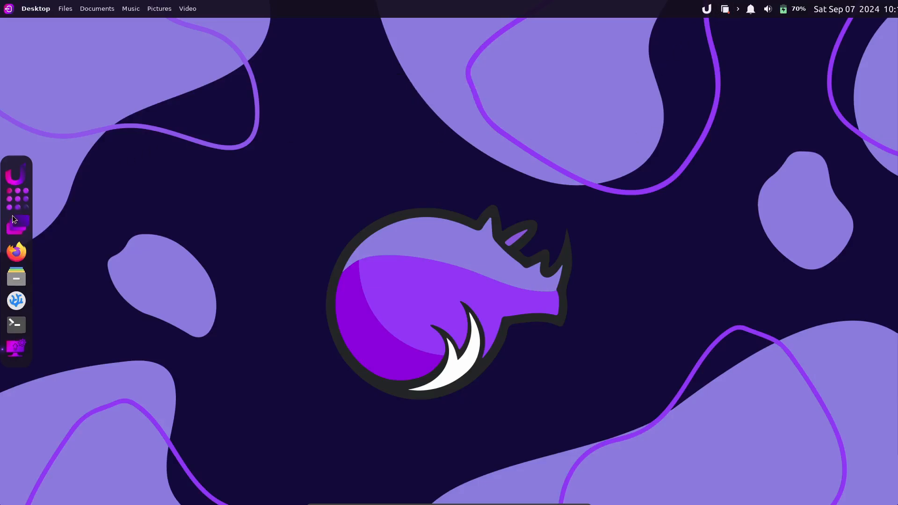
mouse_move(489, 298)
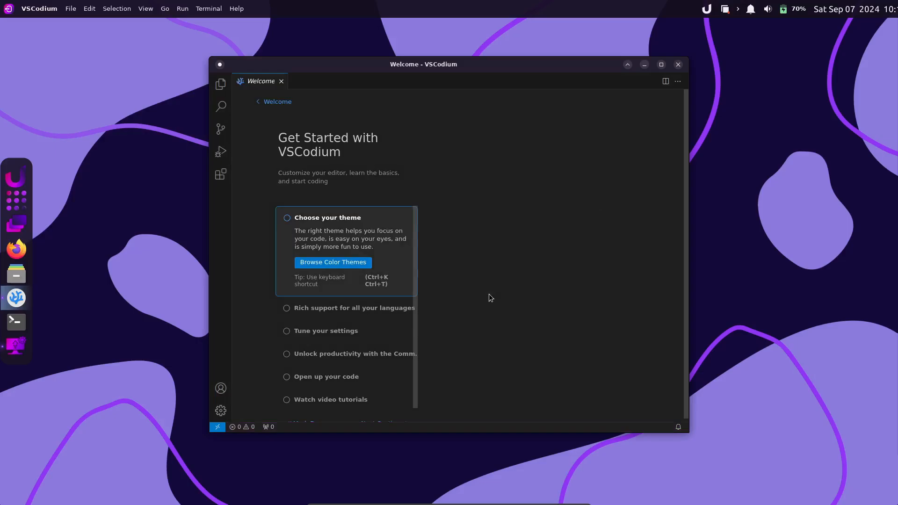
Step: Close the VSCodium Get Started window and show the Application Grid from the dock
click(677, 64)
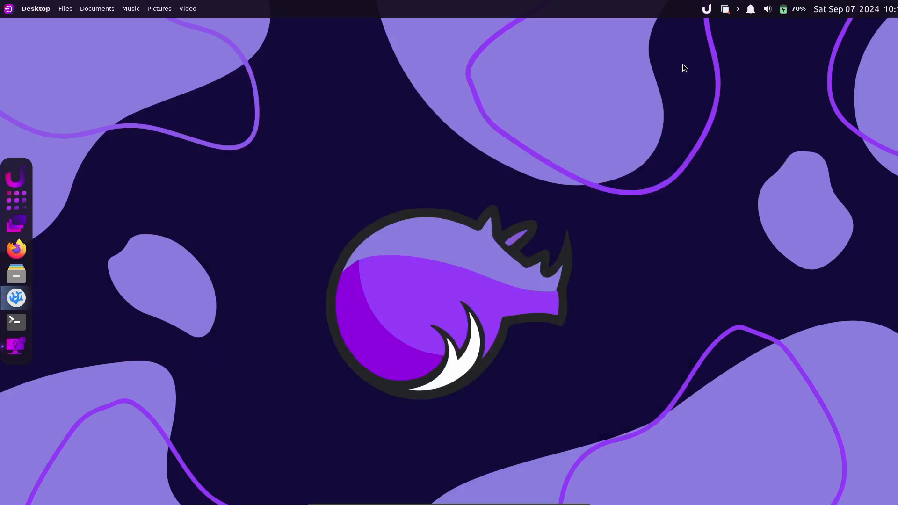
click(97, 8)
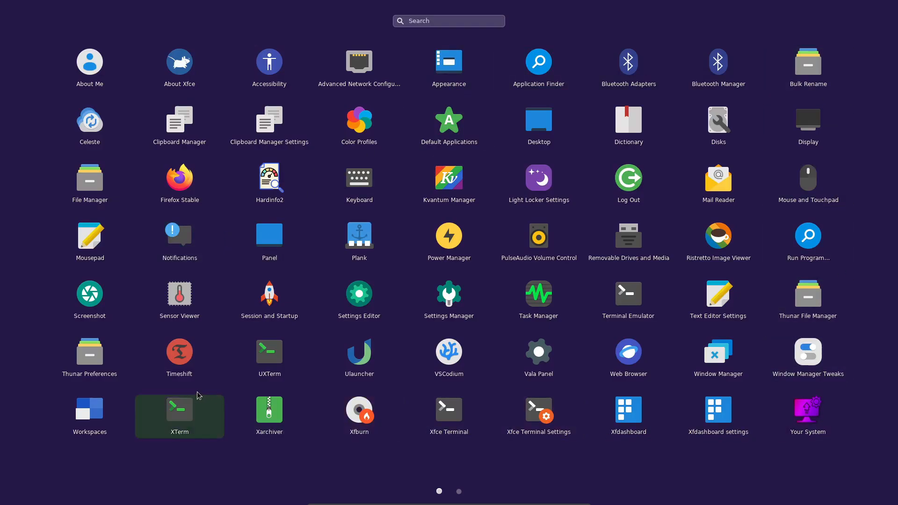
Step: Launch Task Manager to view running processes, then close it and the VSCodium window
click(539, 294)
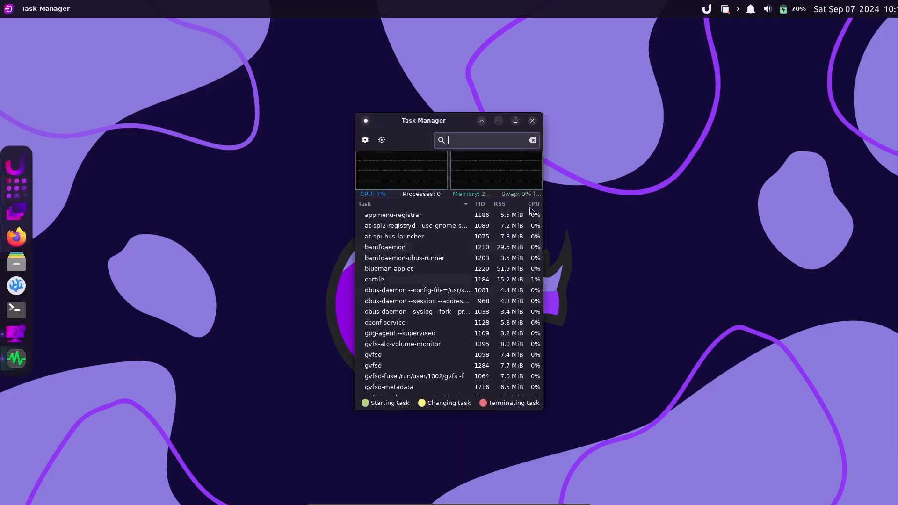
click(514, 120)
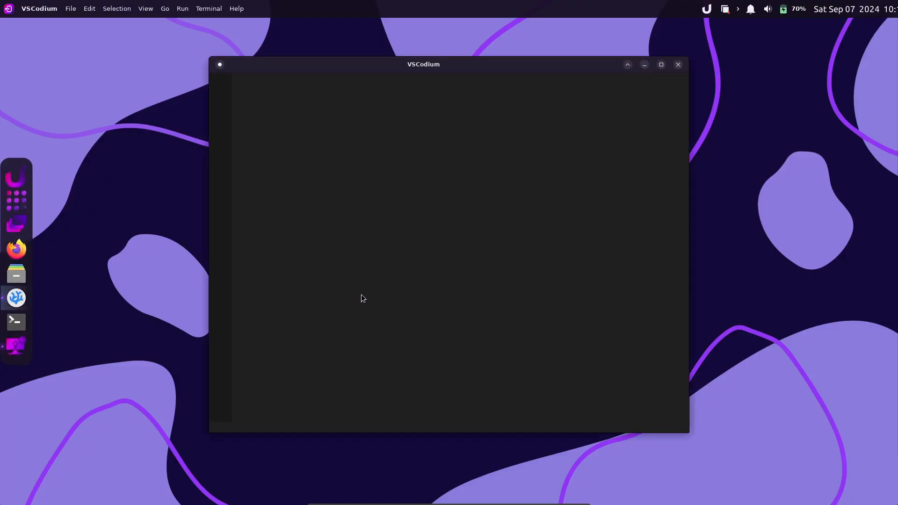
click(677, 64)
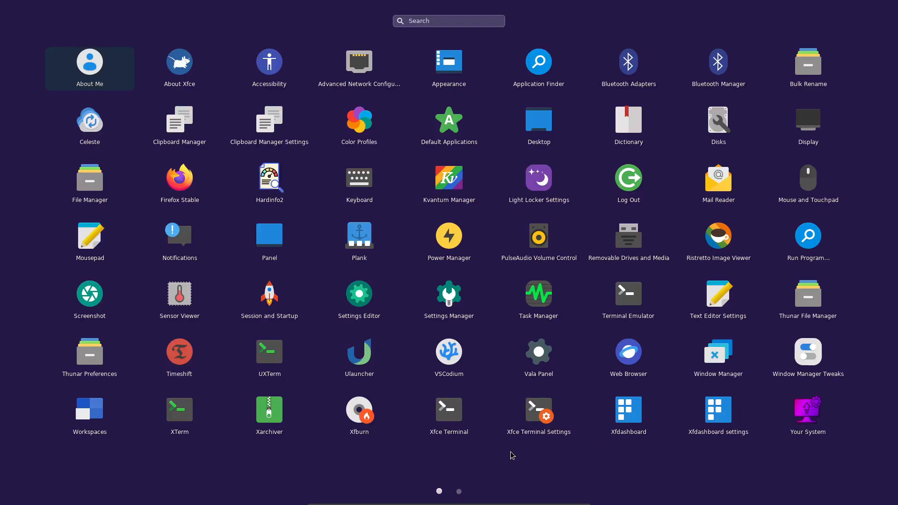
mouse_move(807, 302)
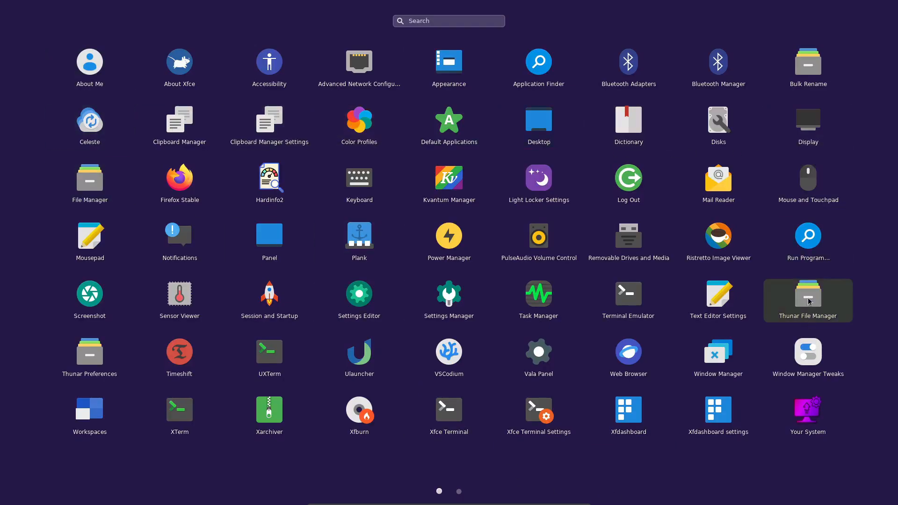
mouse_move(372, 427)
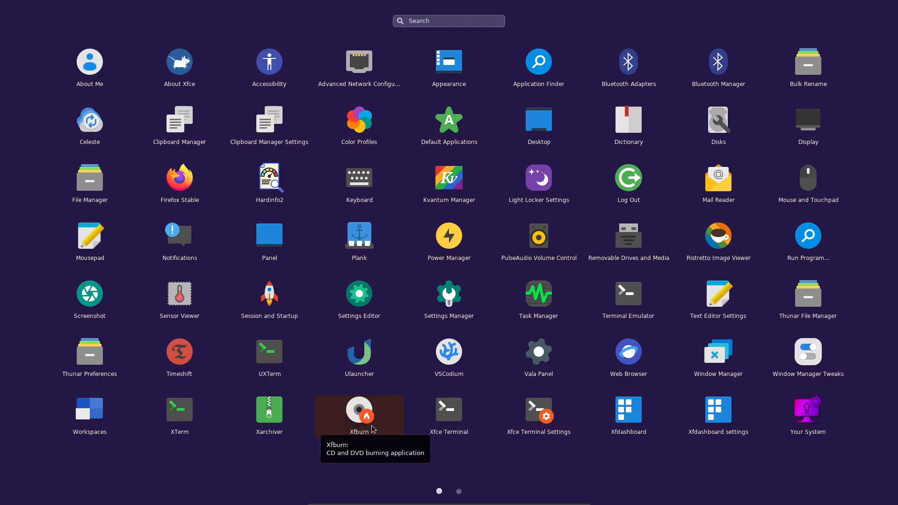